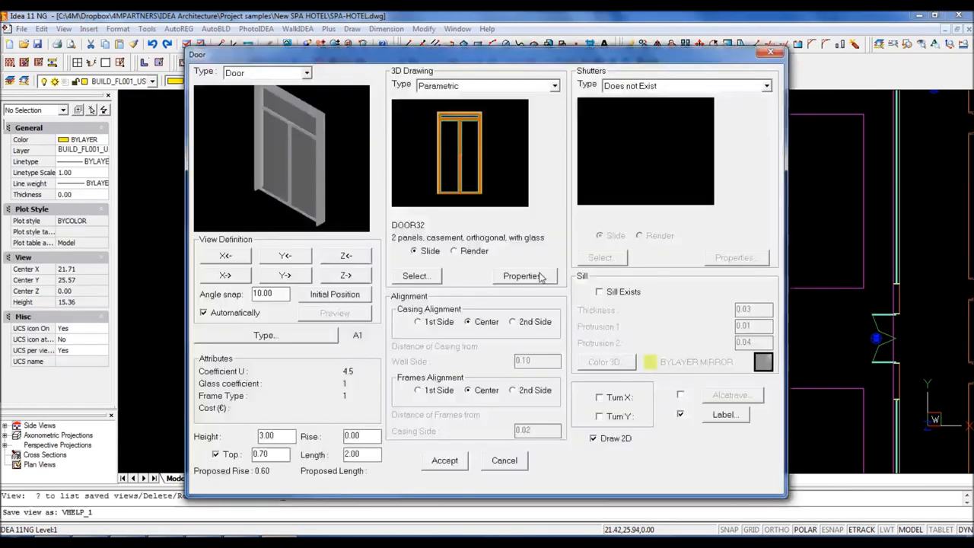
Close the Door settings dialog to return to the 3D axonometric site model
left_click(504, 459)
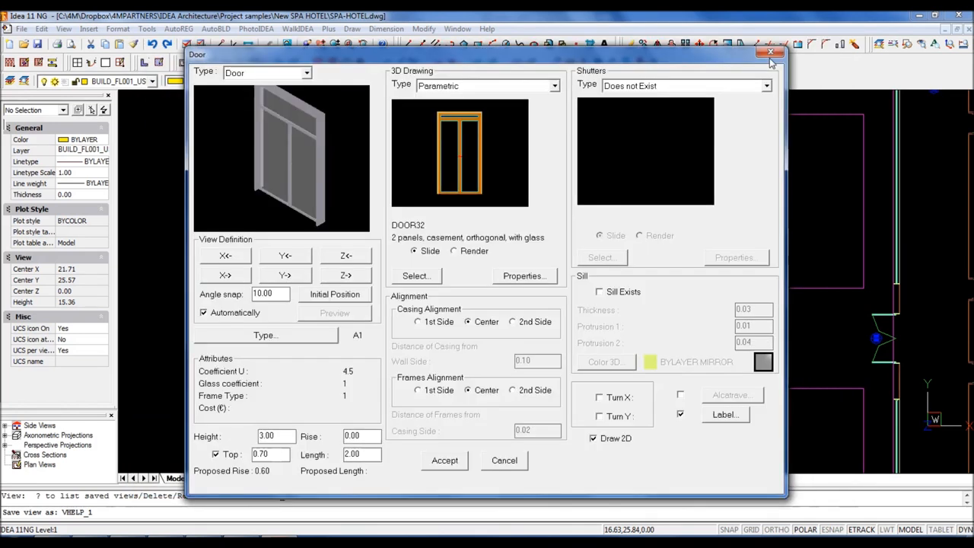
left_click(770, 53)
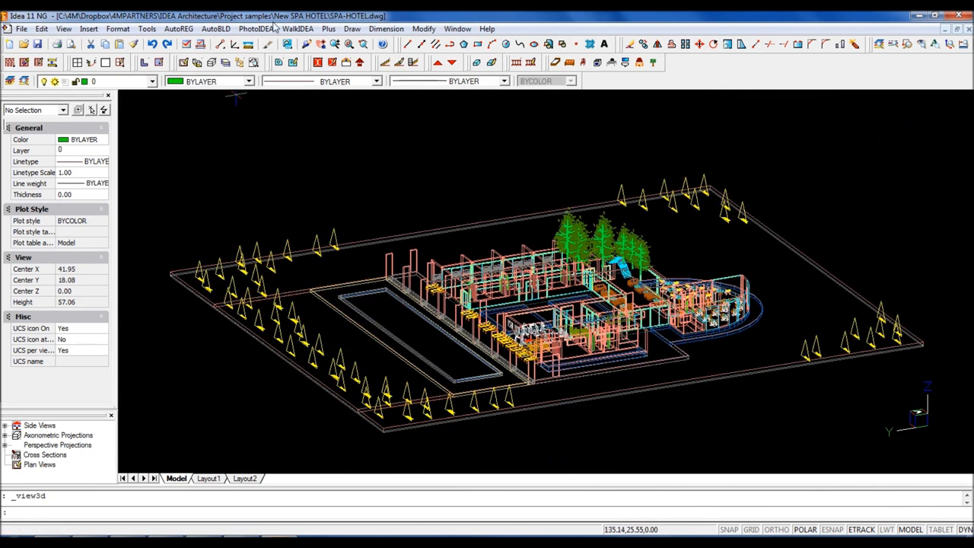
Open the SPAHOTEL POOL-SIDE-VIEW elevation from the PhotoIDEA menu's side views
left_click(257, 28)
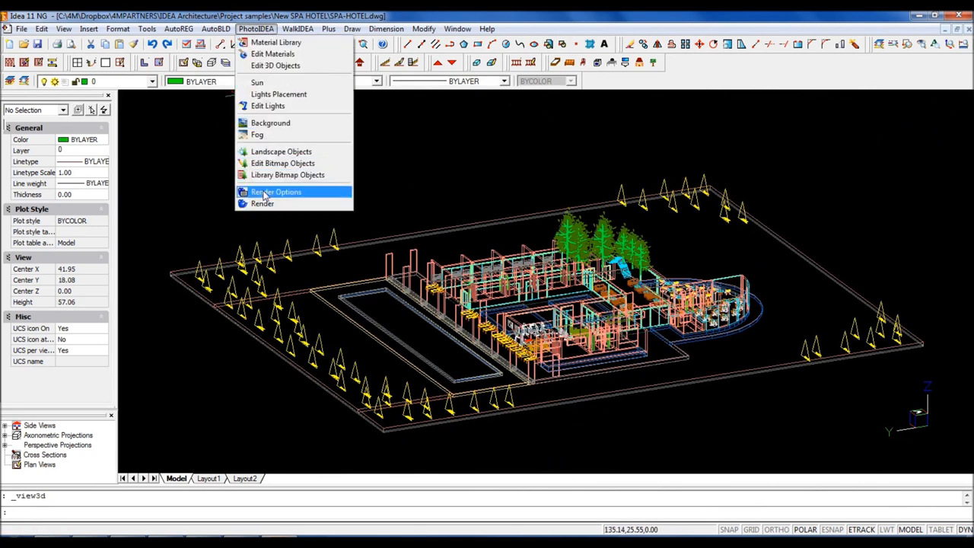
left_click(262, 203)
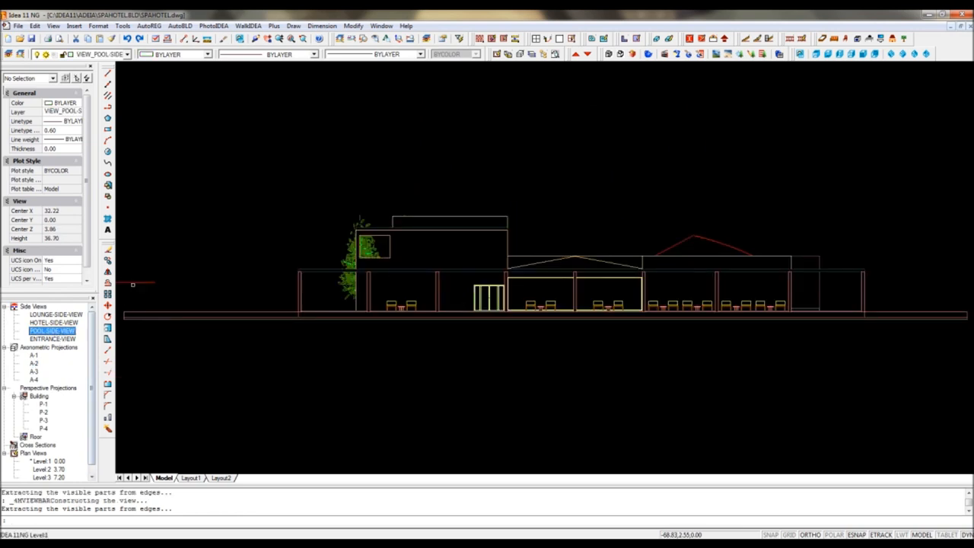
Place a leafy tree symbol from the AutoBLD Trees library left of the building
left_click(180, 25)
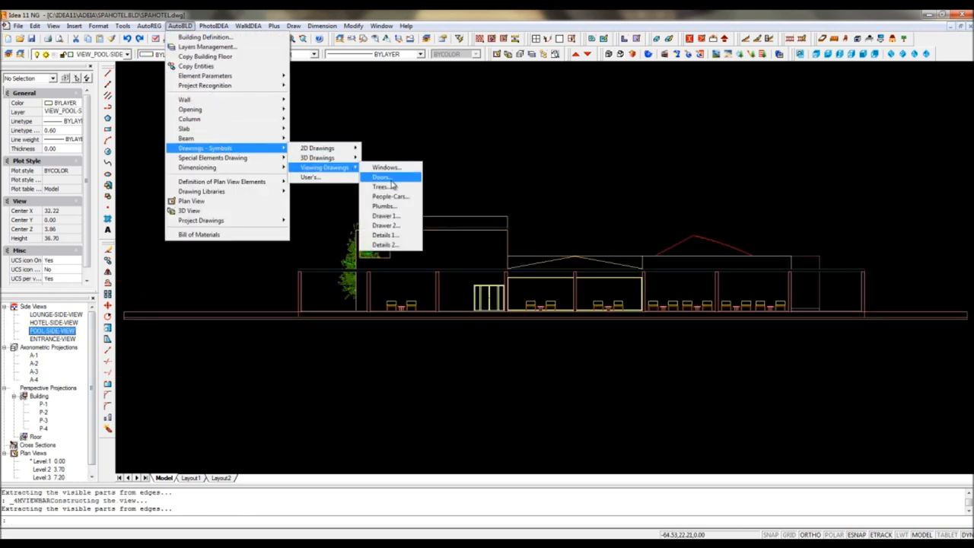
left_click(383, 186)
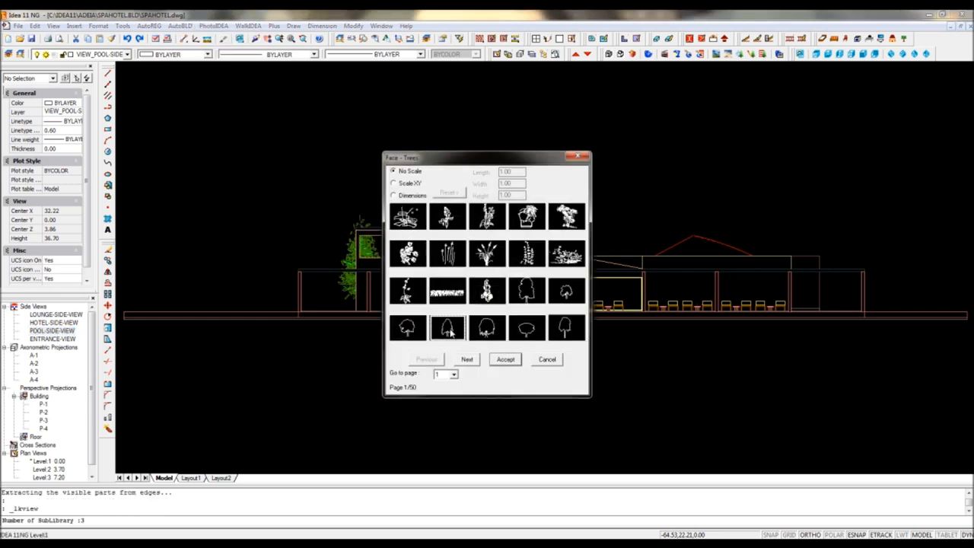
left_click(505, 358)
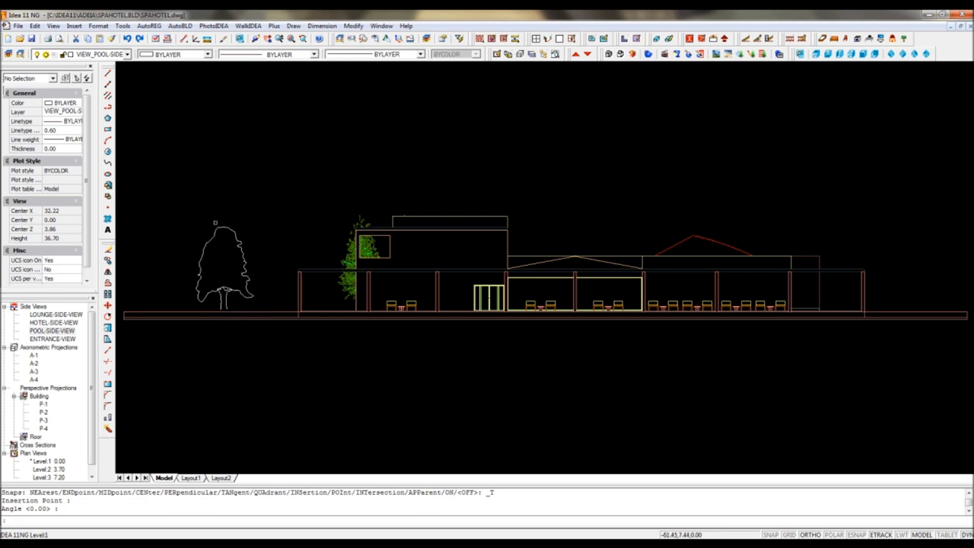
left_click(180, 25)
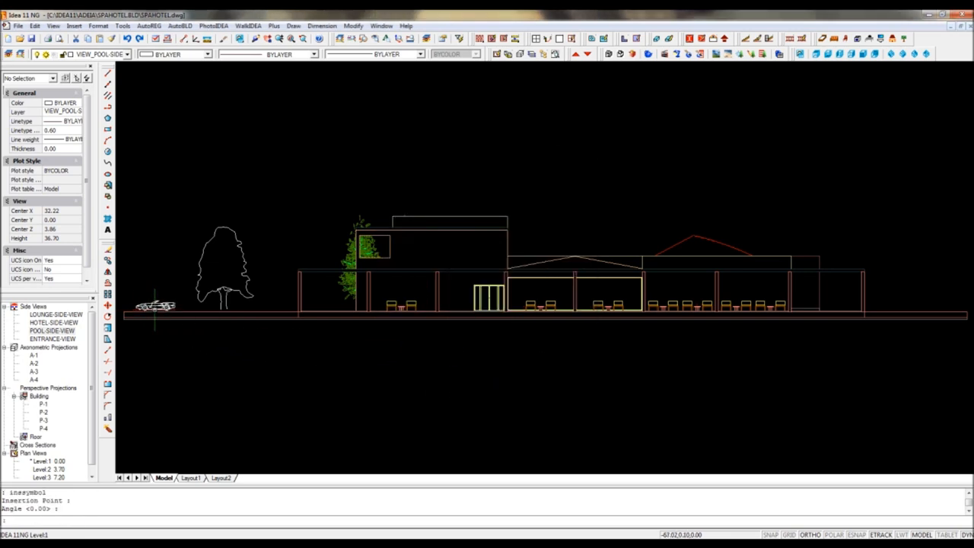
Choose the roof symbol from the AutoBLD Details 1 library to place above the roof
left_click(178, 25)
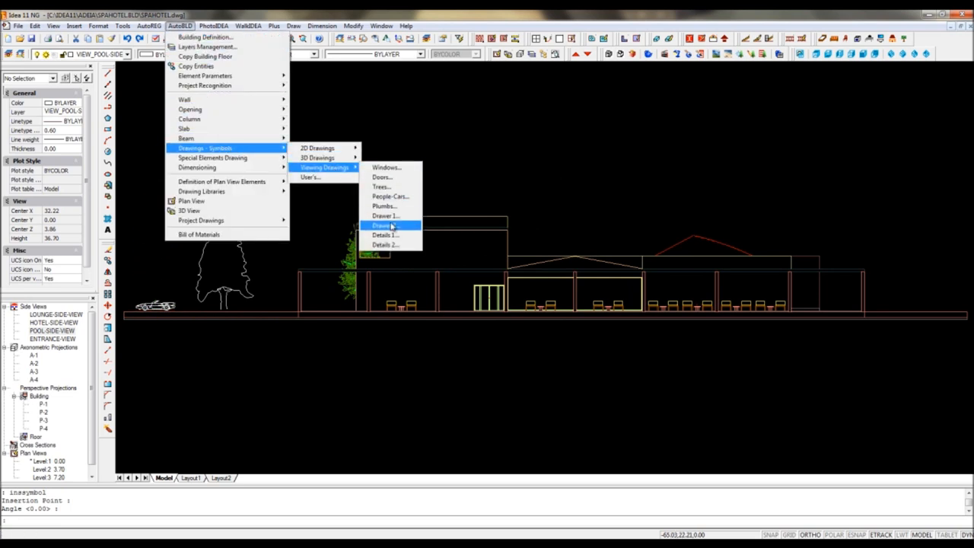
left_click(384, 235)
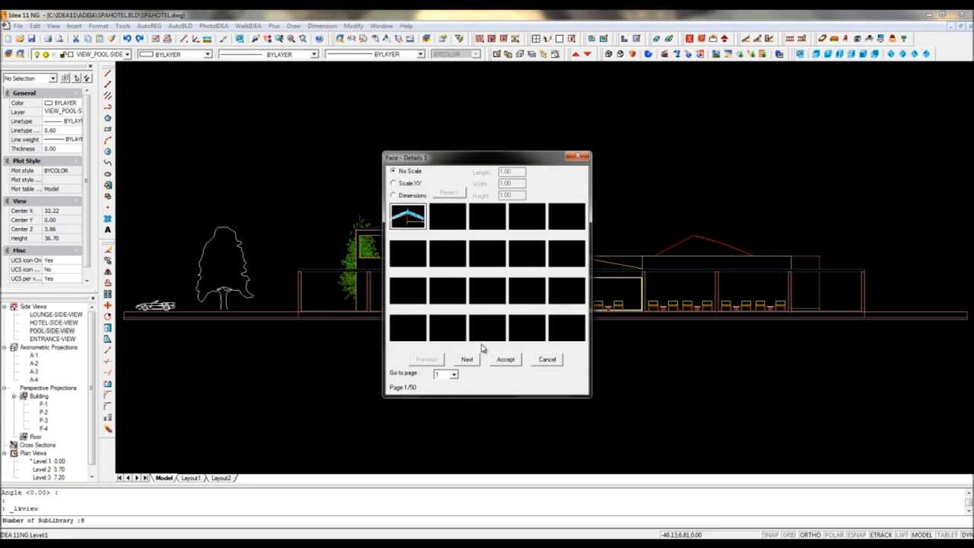
left_click(505, 358)
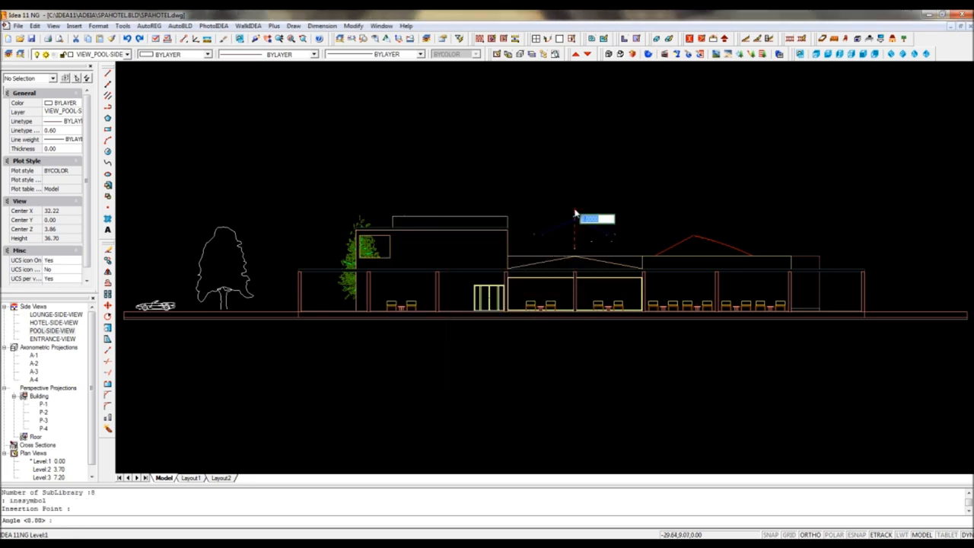